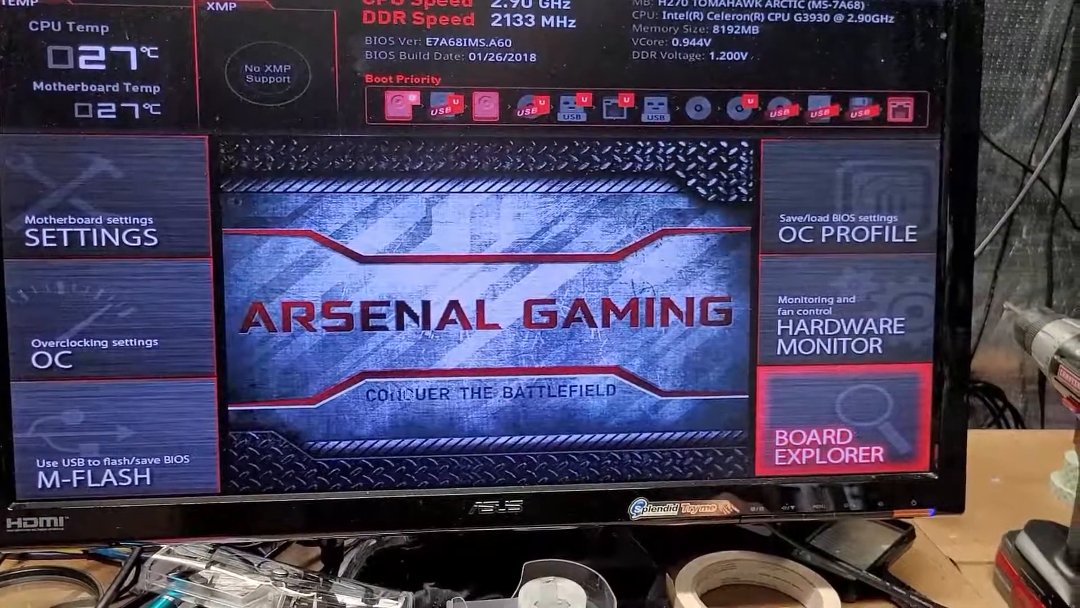
Step: Go to Settings > Boot to view the fixed boot order priorities
{"action": "left_click", "coordinate": [96, 234]}
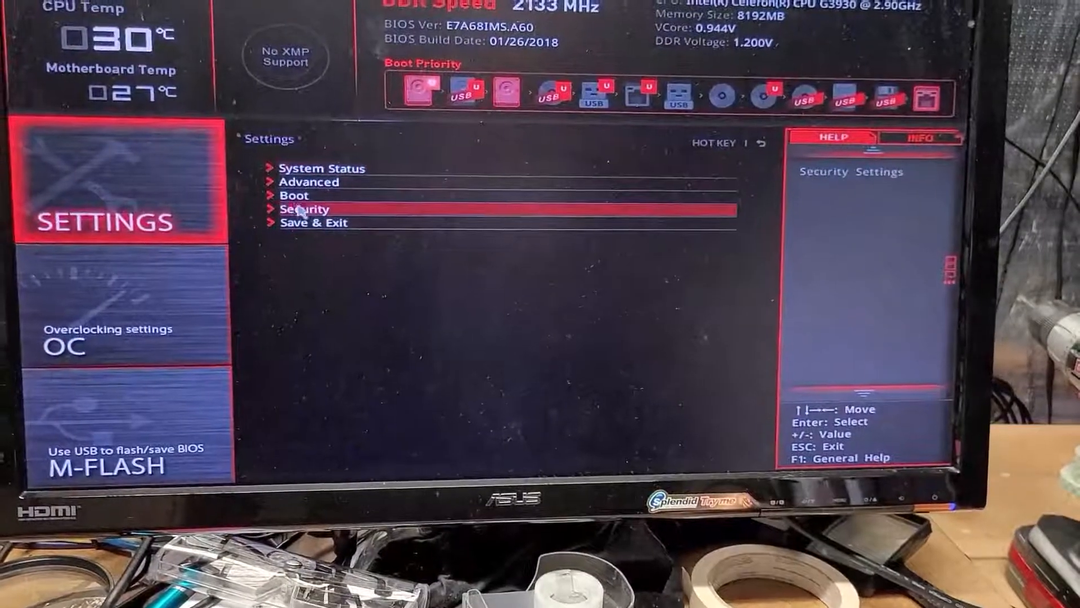
{"action": "left_click", "coordinate": [294, 195]}
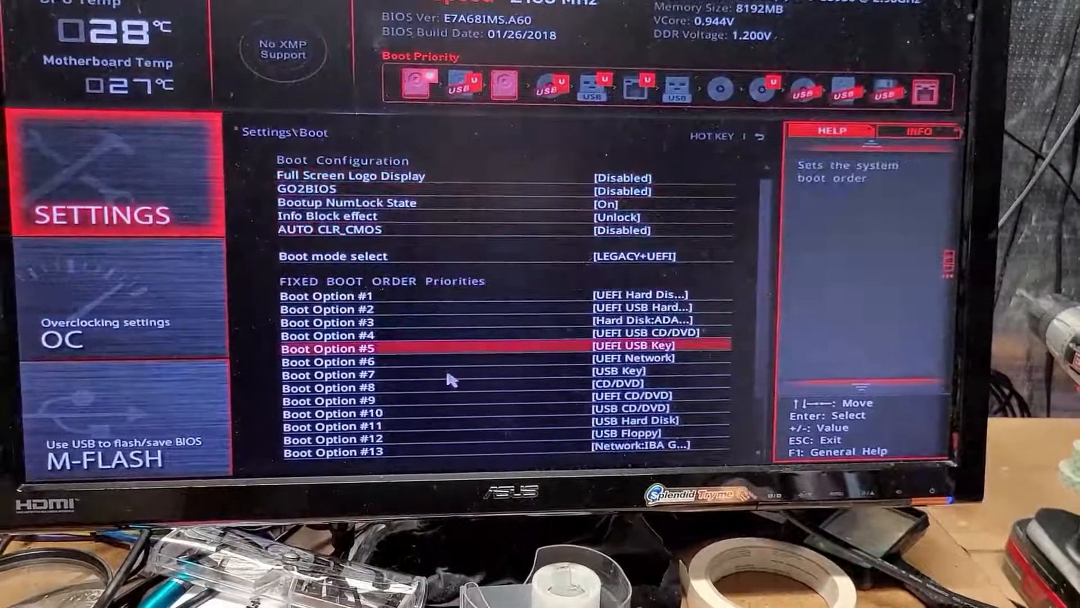
{"action": "key", "text": "down"}
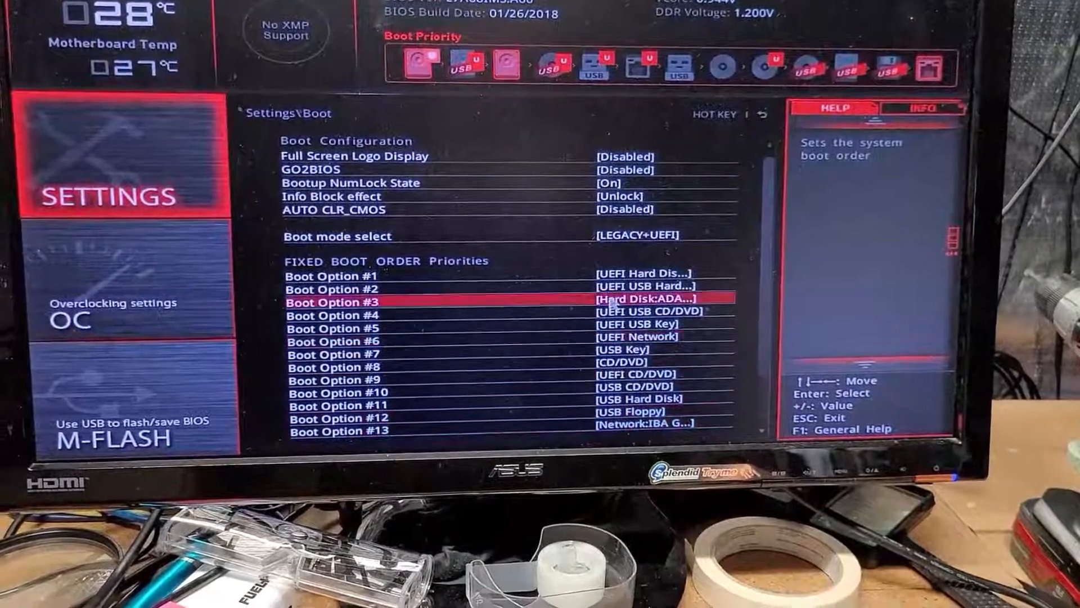
{"action": "key", "text": "up"}
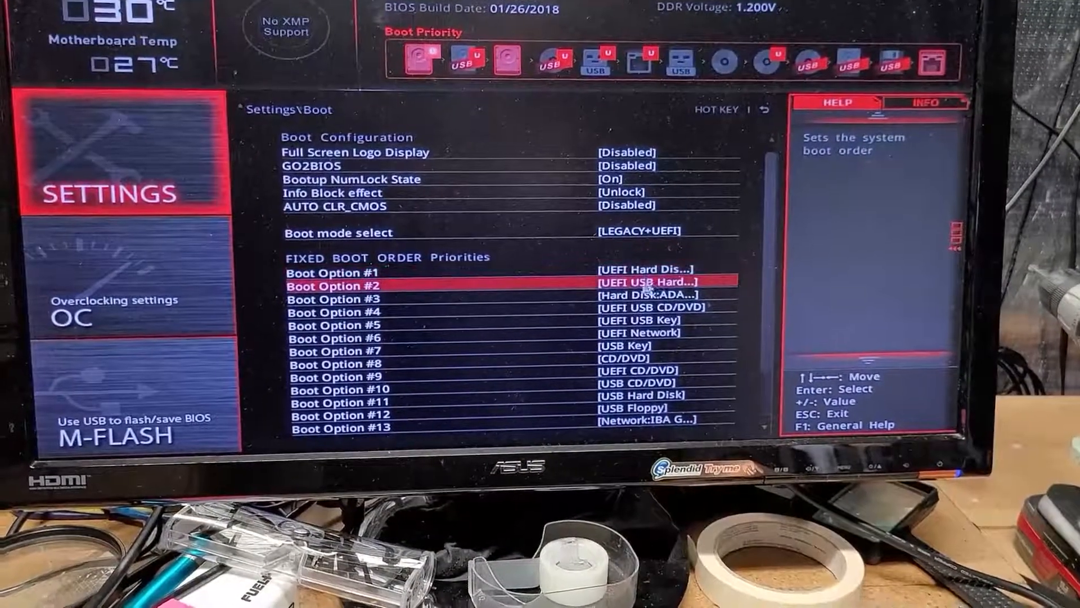
{"action": "key", "text": "Down"}
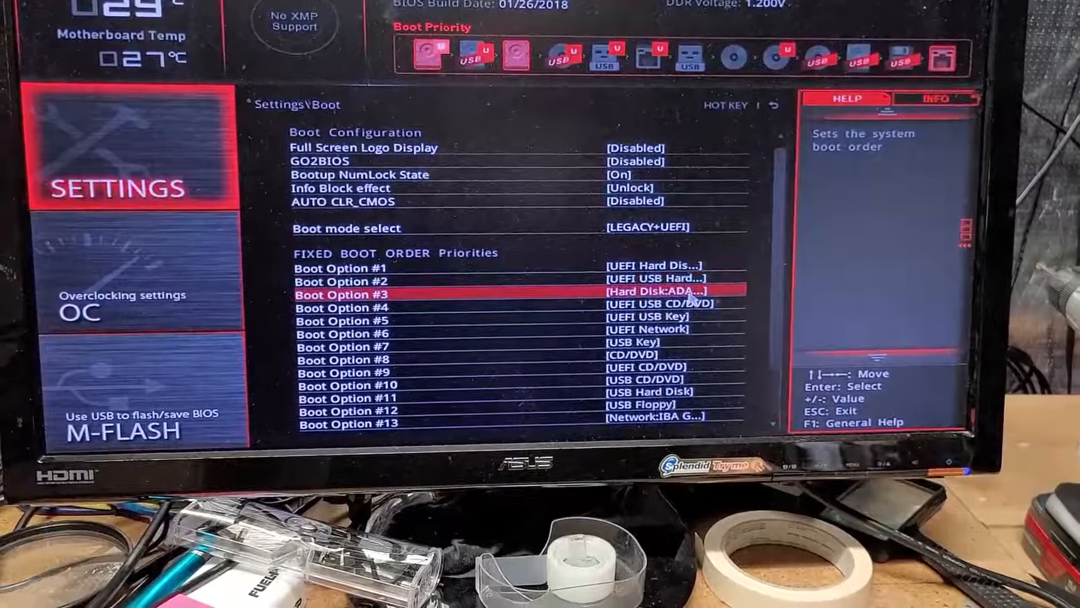
{"action": "key", "text": "Down"}
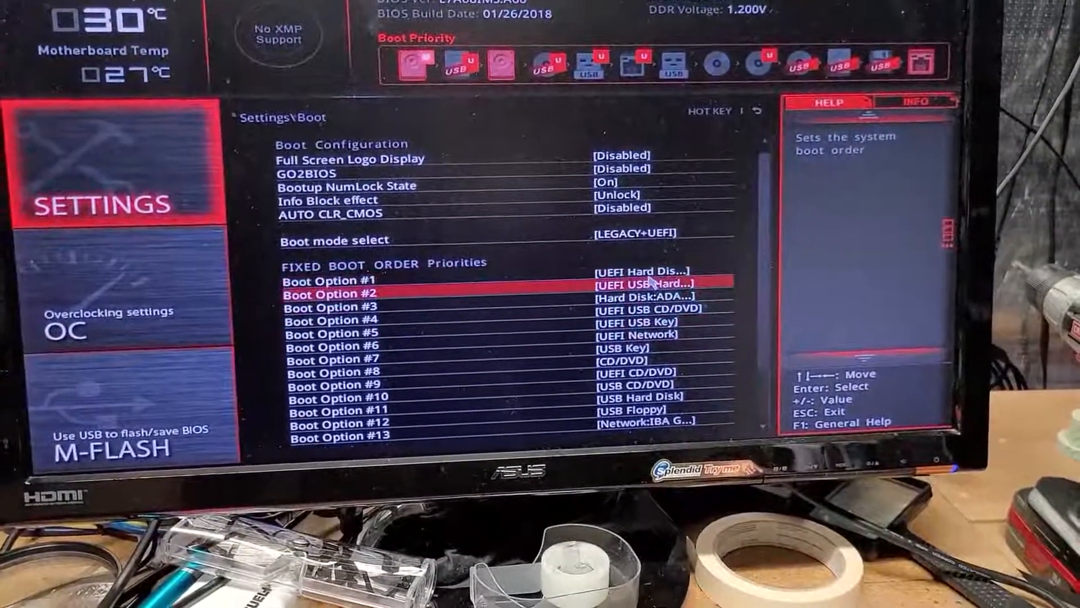
{"action": "key", "text": "up"}
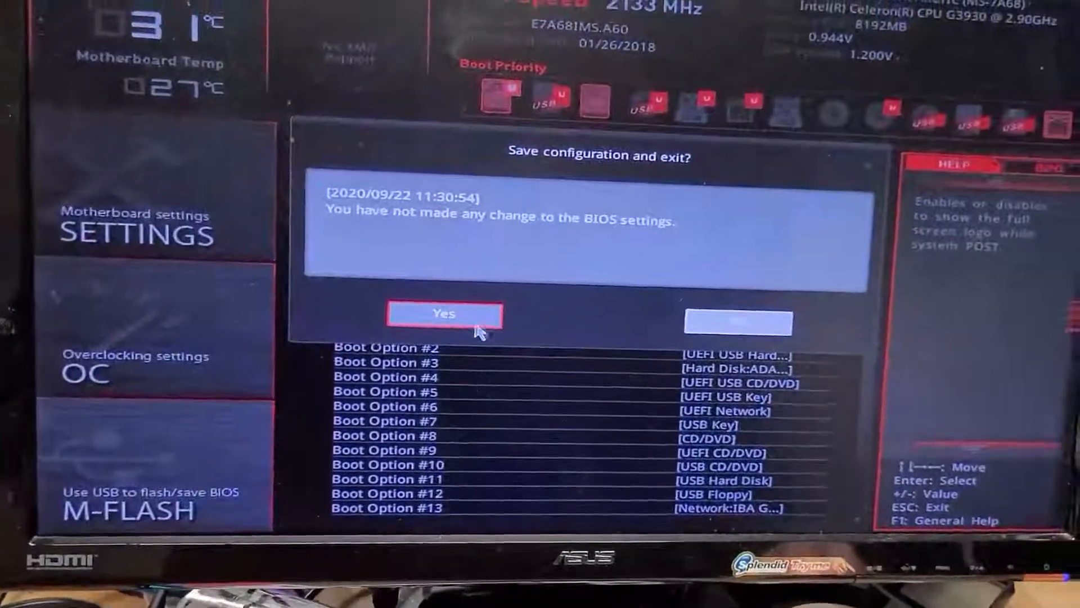
Step: Confirm exiting the BIOS with no changes so the PC restarts into Windows
{"action": "left_click", "coordinate": [445, 314]}
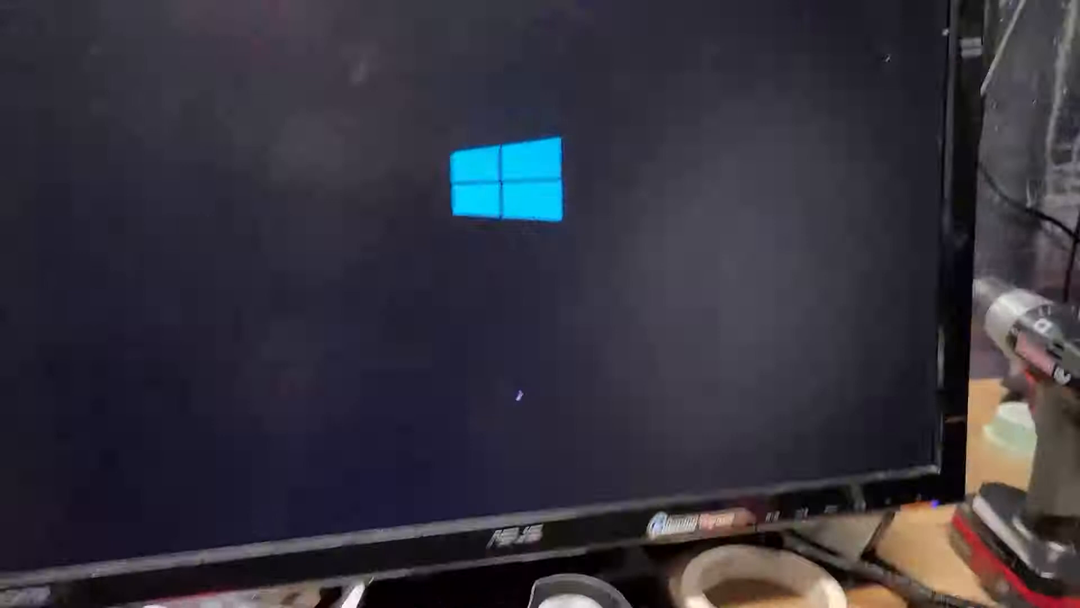